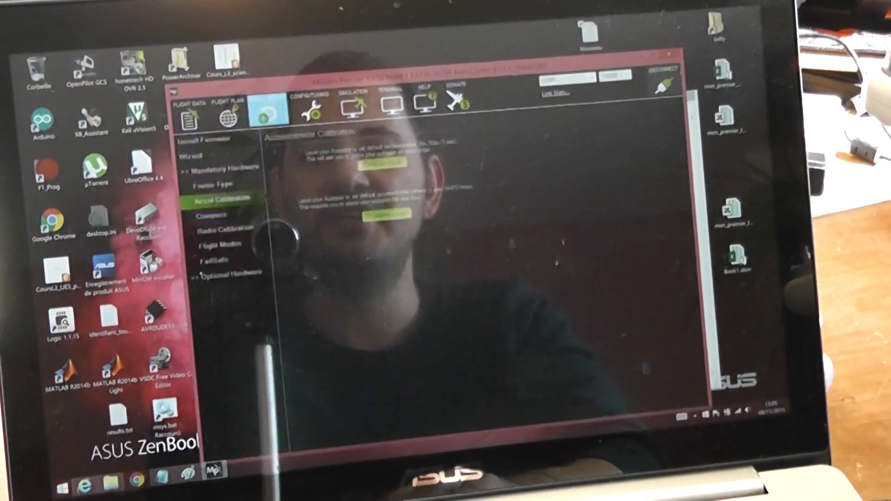
Expand Mandatory Hardware under Initial Setup and show the Compass configuration page.
click(265, 108)
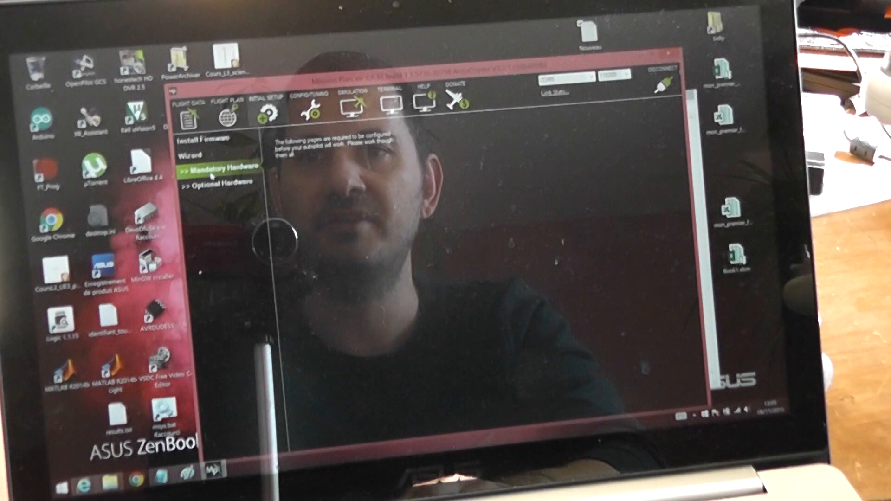
click(221, 170)
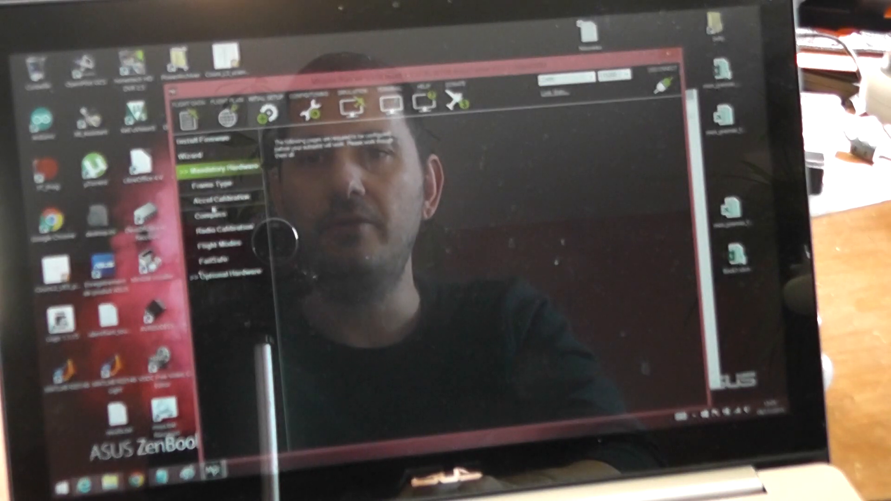
click(212, 213)
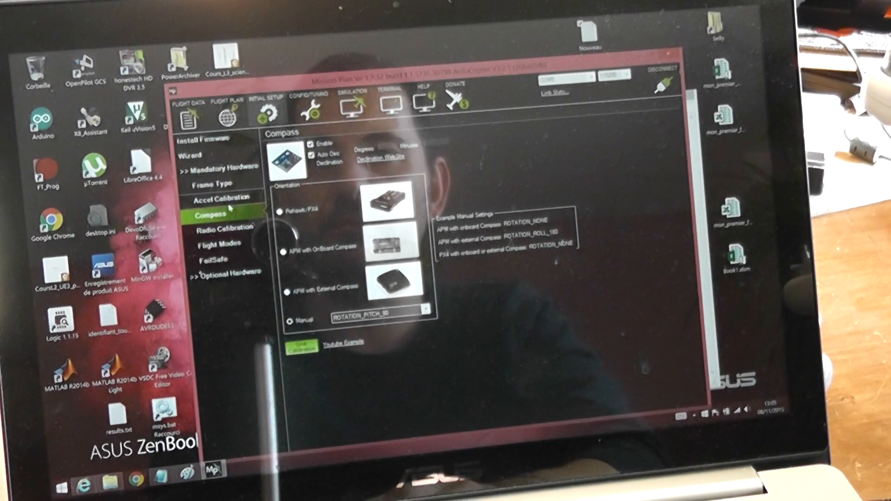
View Accel Calibration, then the Radio Calibration page with live channel readings.
click(223, 197)
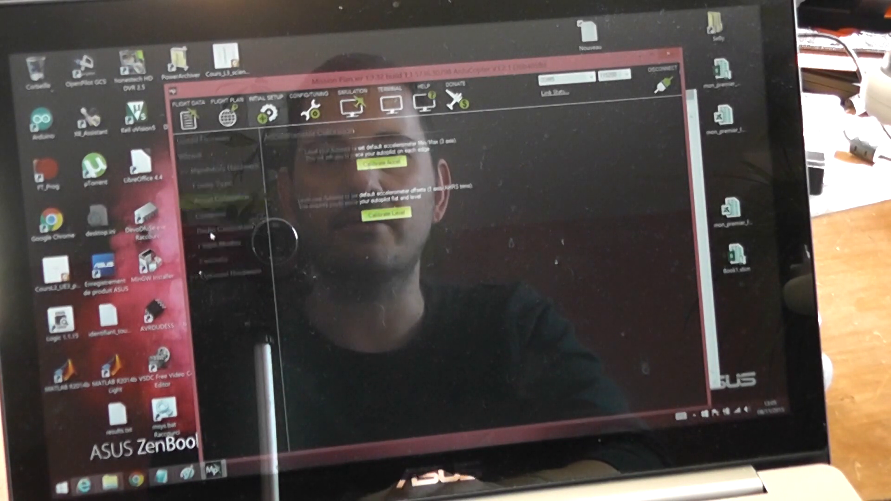
click(223, 228)
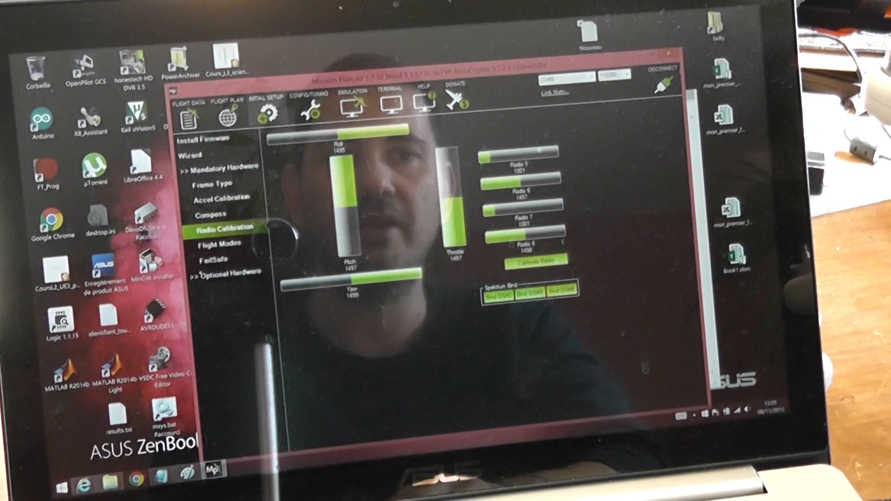